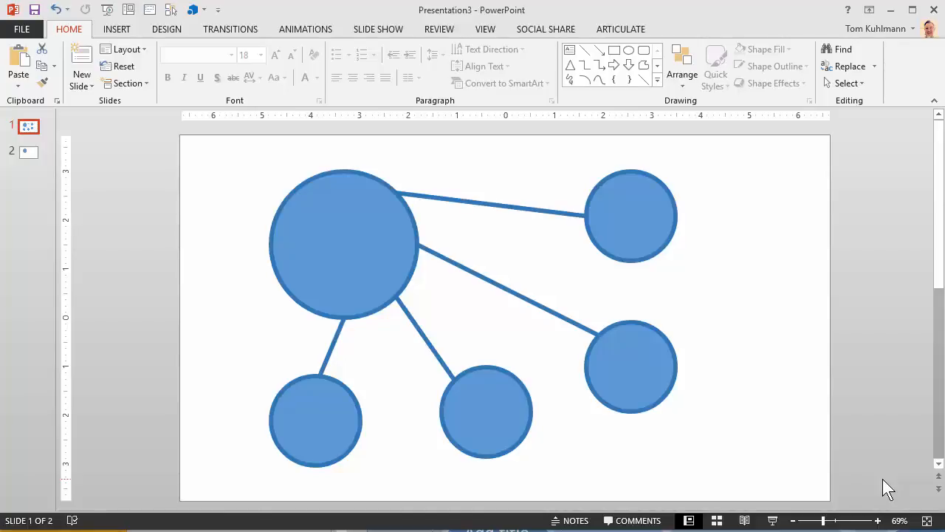
pyautogui.moveTo(789, 446)
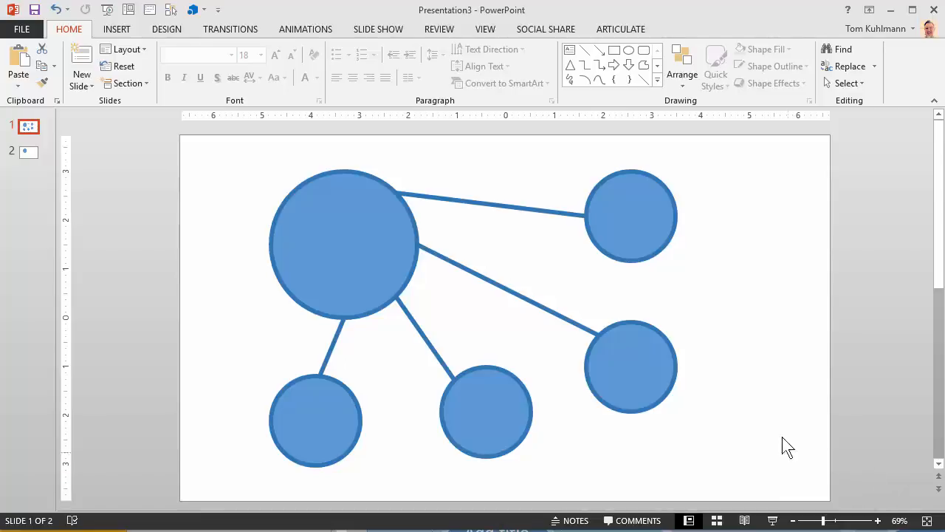
pyautogui.moveTo(390, 260)
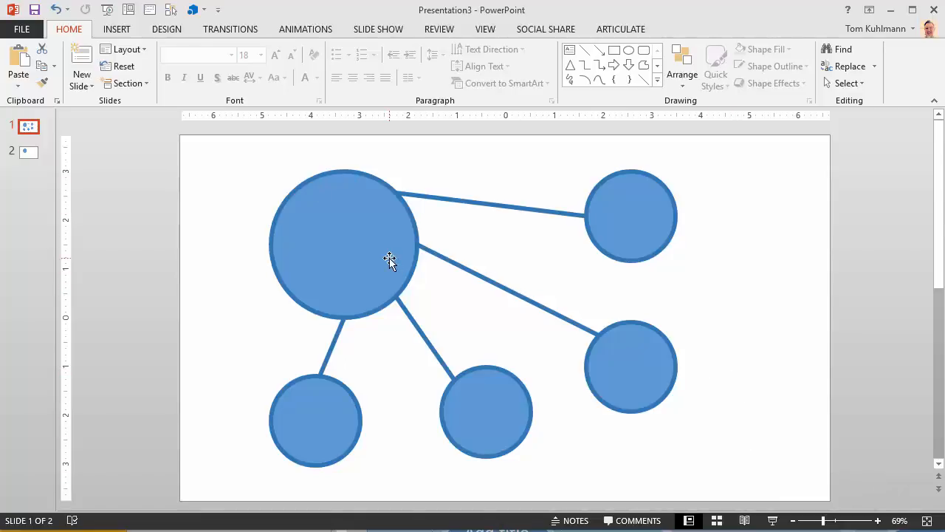
pyautogui.moveTo(638, 381)
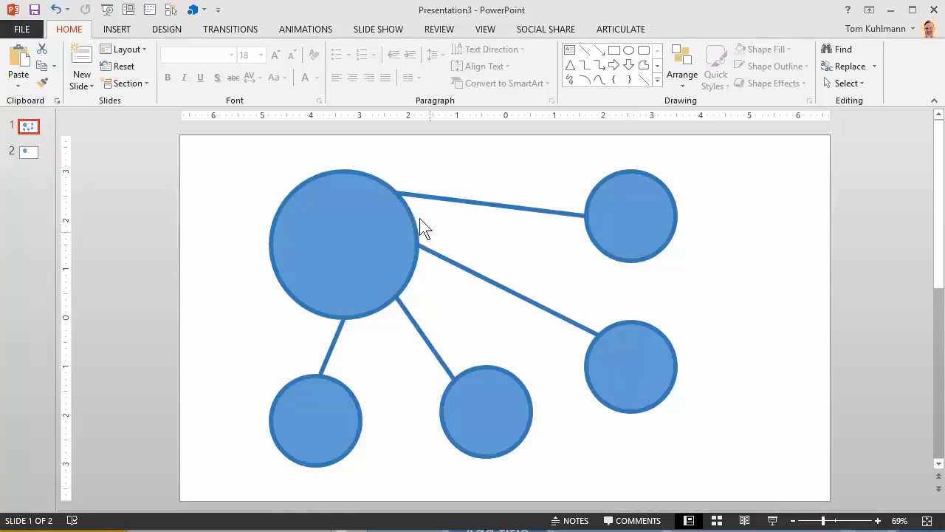
pyautogui.moveTo(457, 428)
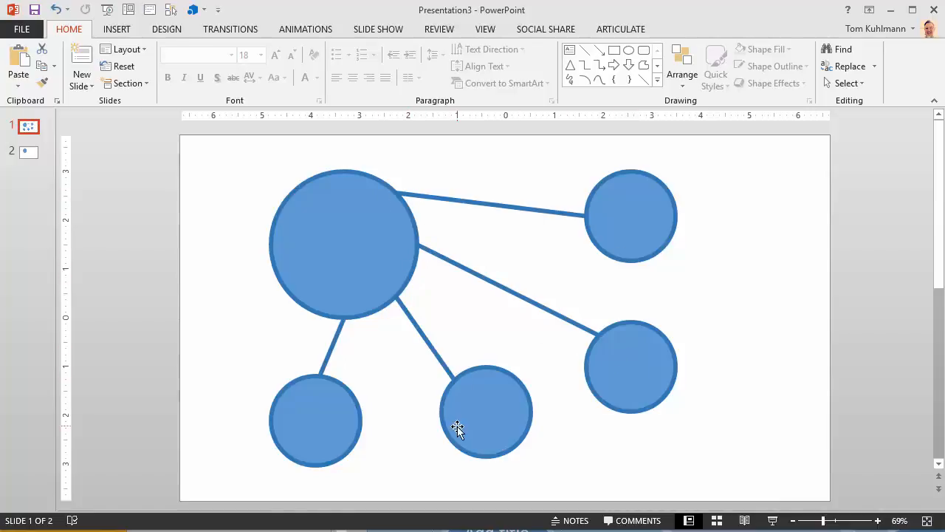
# - On slide 2, copy the big circle, shrink the copy and move the small circle into place
pyautogui.click(28, 152)
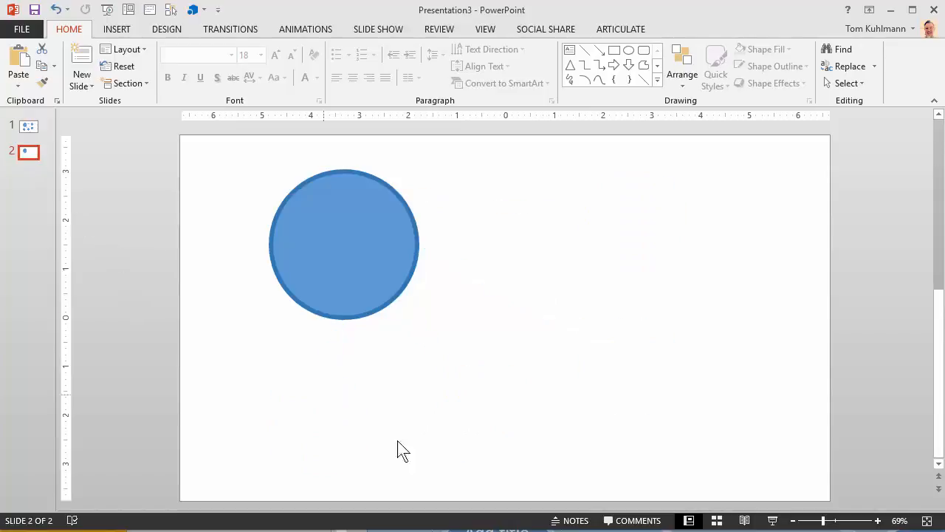
pyautogui.moveTo(357, 284)
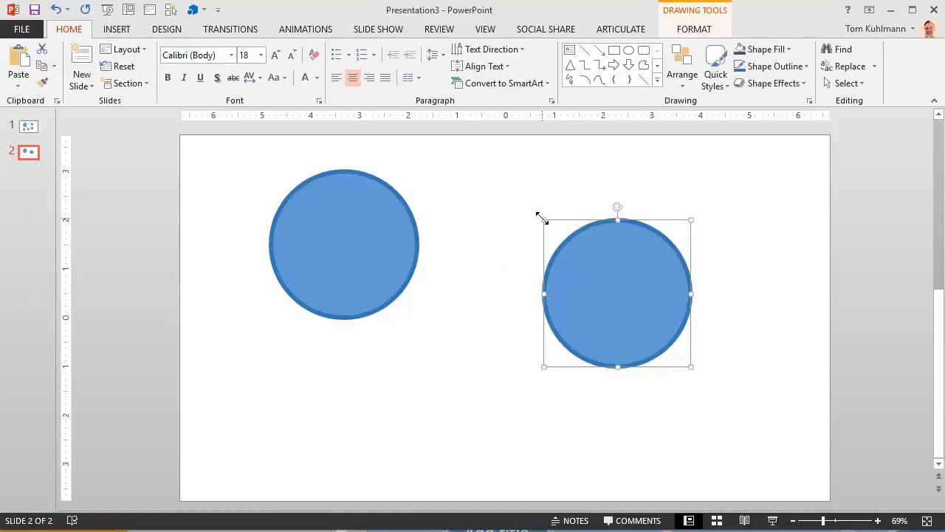
pyautogui.moveTo(617, 292); pyautogui.dragTo(607, 218)
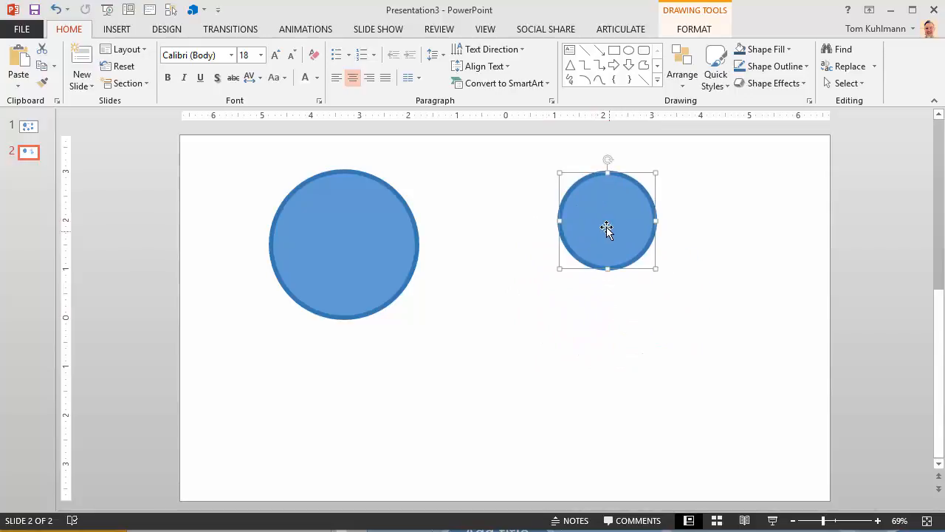
pyautogui.moveTo(608, 220); pyautogui.dragTo(472, 395)
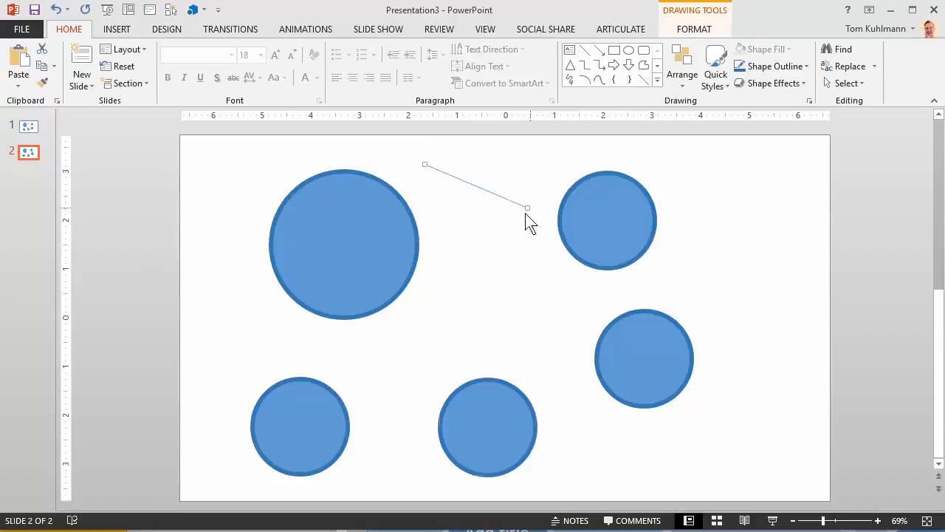
# - Style the line thick blue and attach its ends to the big circle and the top-right small circle
pyautogui.click(342, 244)
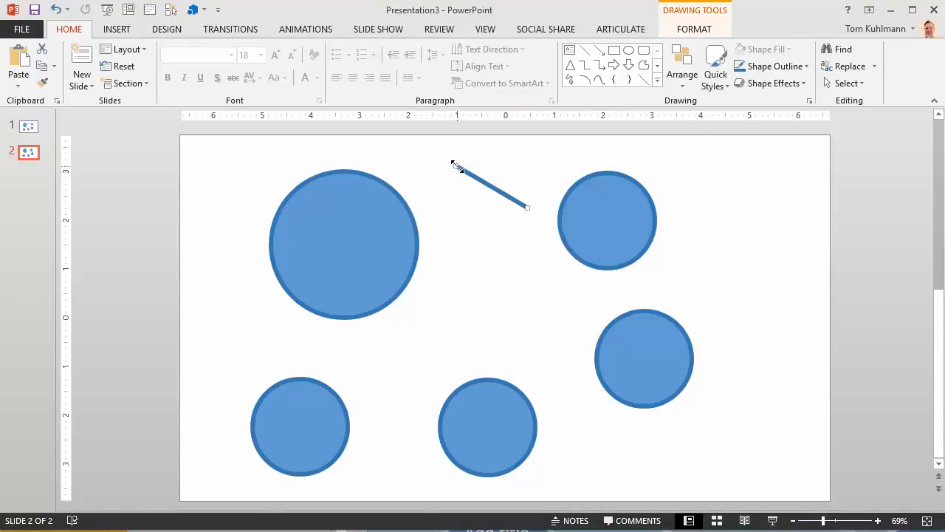
pyautogui.moveTo(458, 165); pyautogui.dragTo(430, 206)
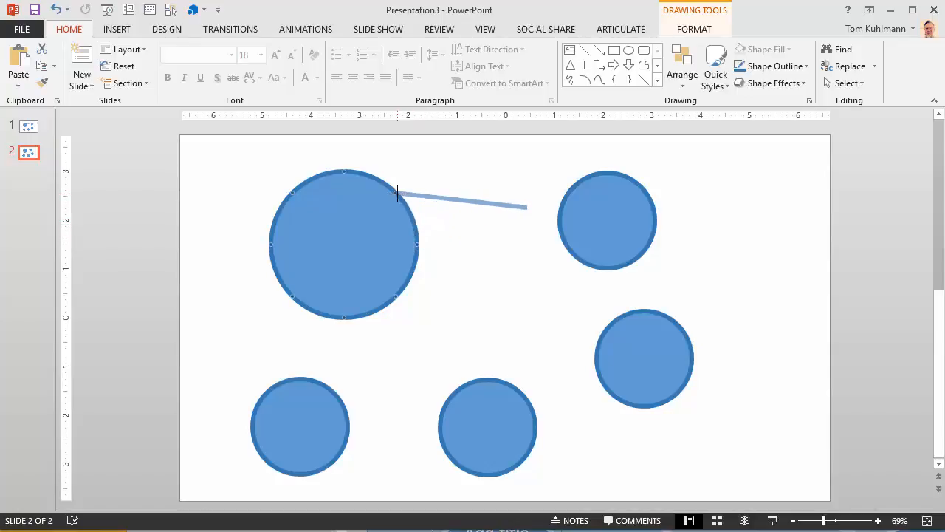
pyautogui.moveTo(397, 195); pyautogui.dragTo(414, 243)
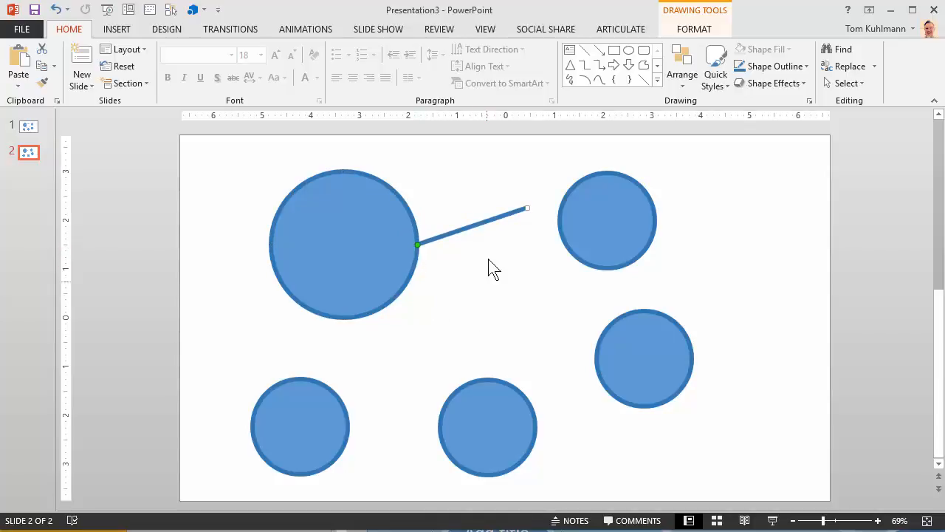
pyautogui.moveTo(520, 244)
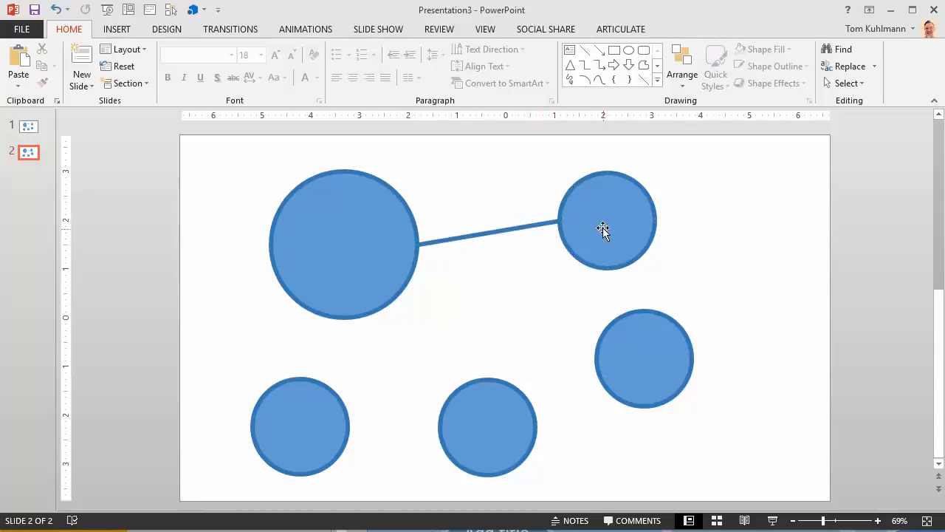
# - Attach the line to both circles' centres and send it behind them with Arrange > Send to Back
pyautogui.moveTo(604, 227); pyautogui.dragTo(679, 229)
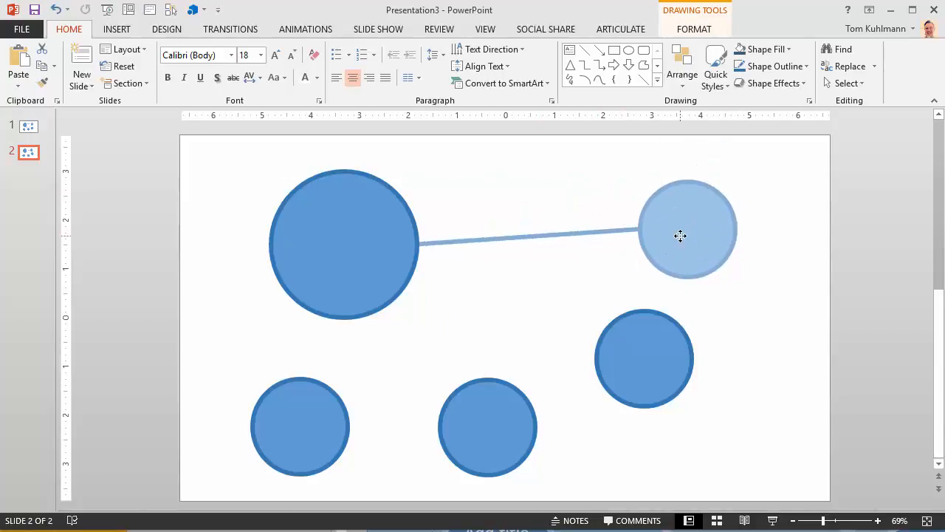
pyautogui.moveTo(686, 237); pyautogui.dragTo(620, 244)
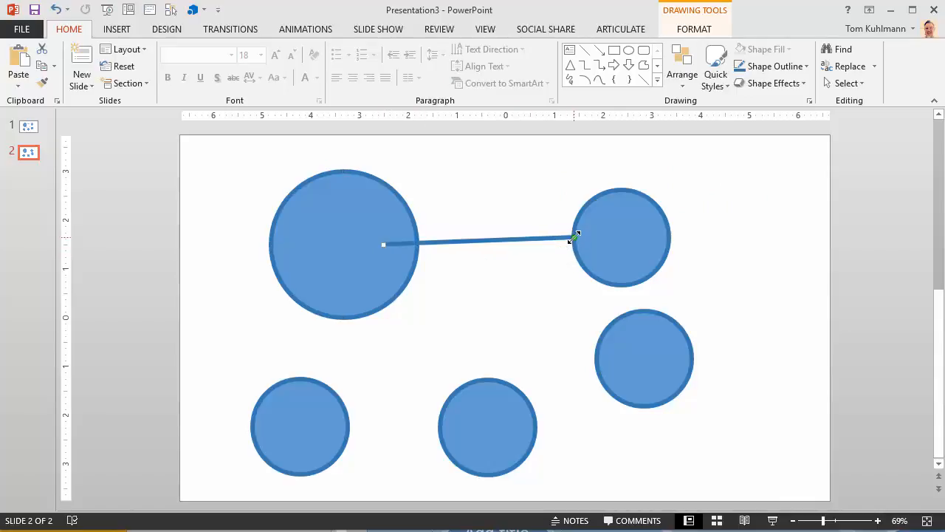
pyautogui.moveTo(576, 236); pyautogui.dragTo(618, 237)
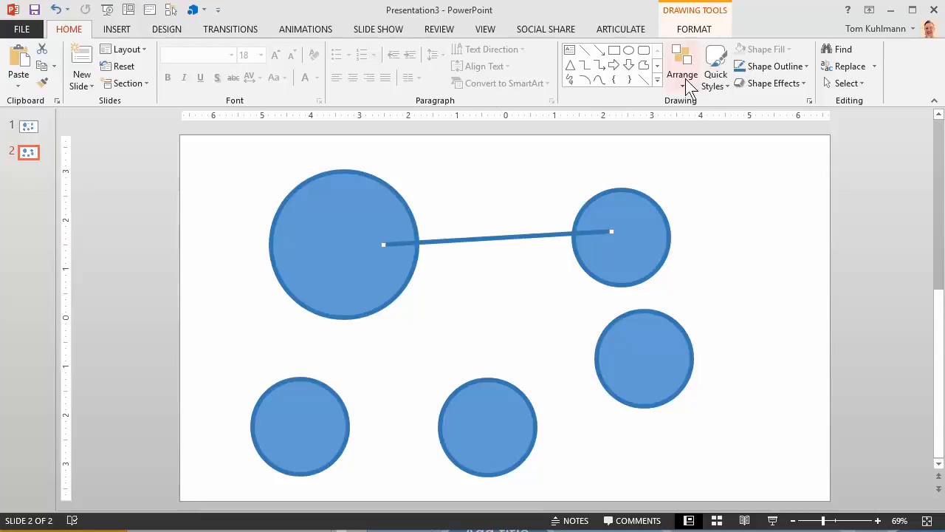
pyautogui.click(682, 67)
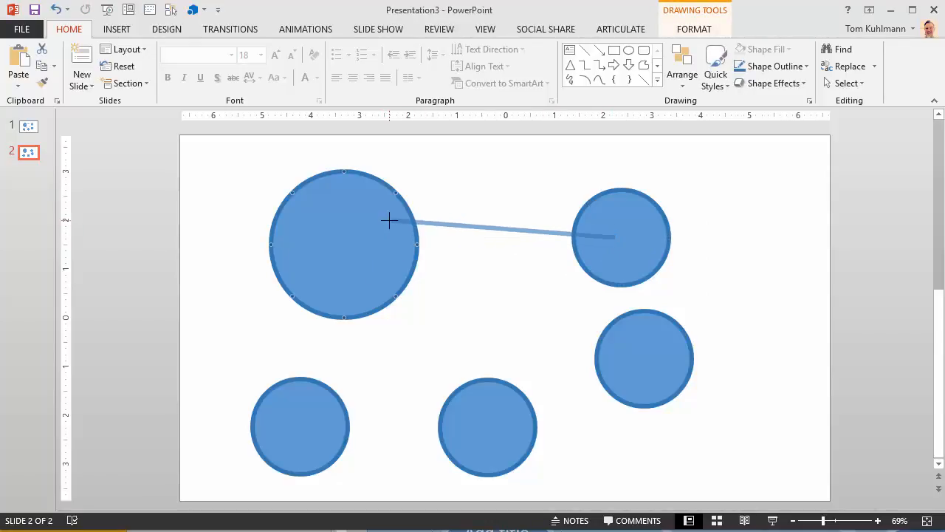
# - Reattach the line to the big circle's edge and settle the small circle up and left, line following
pyautogui.moveTo(421, 236); pyautogui.dragTo(396, 192)
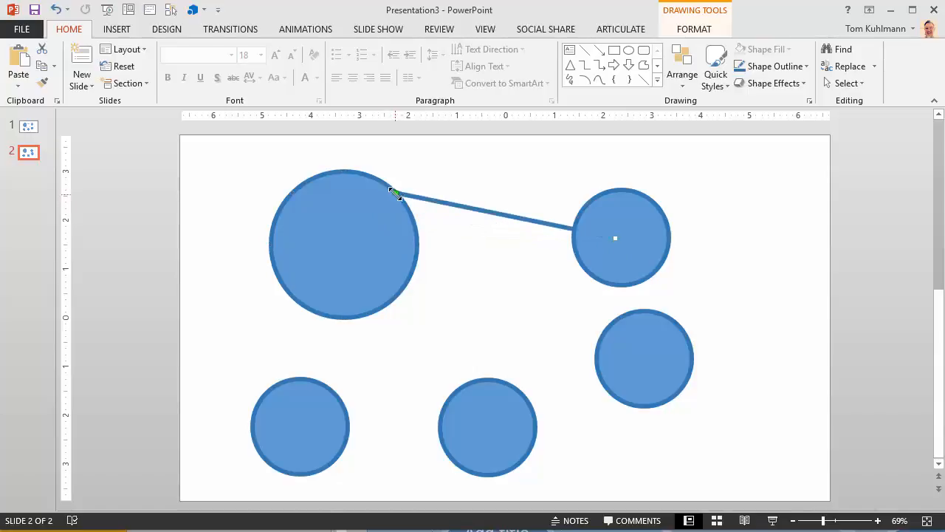
pyautogui.moveTo(392, 192); pyautogui.dragTo(339, 244)
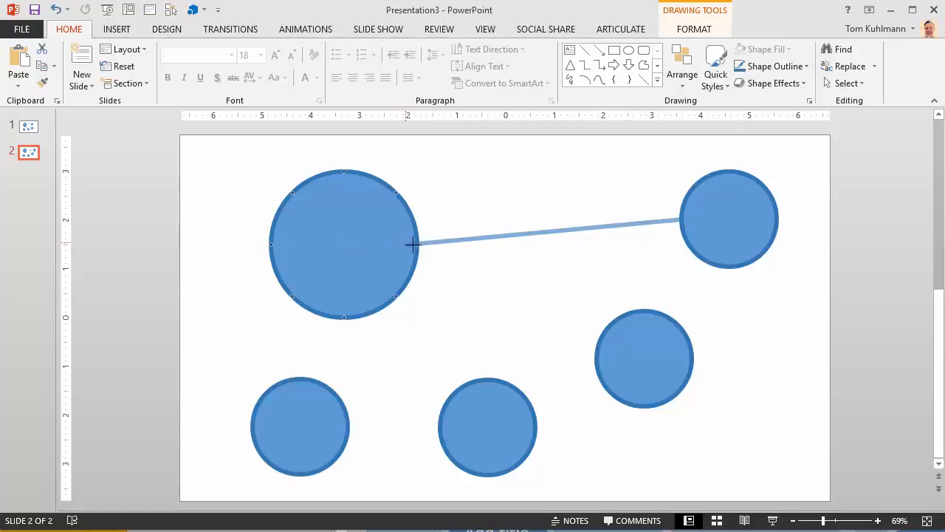
pyautogui.moveTo(729, 218); pyautogui.dragTo(534, 225)
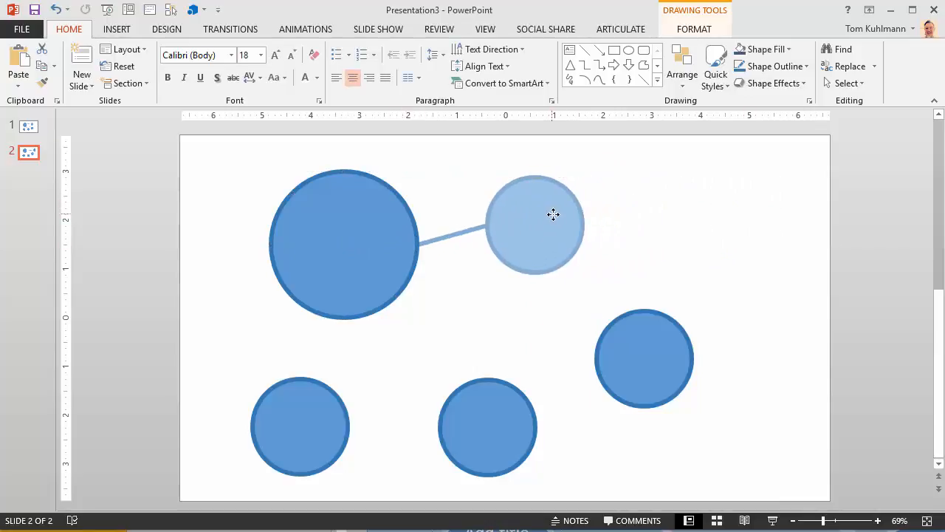
pyautogui.moveTo(553, 216); pyautogui.dragTo(623, 194)
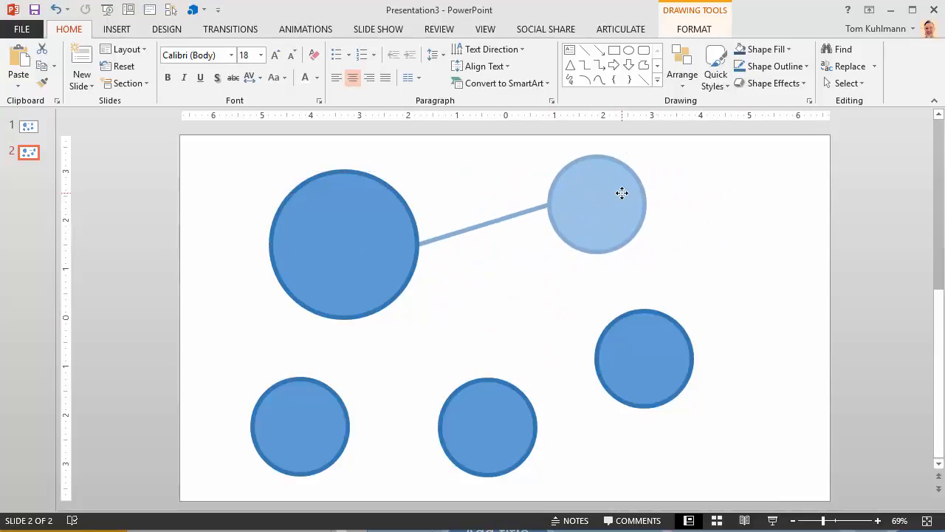
pyautogui.click(597, 205)
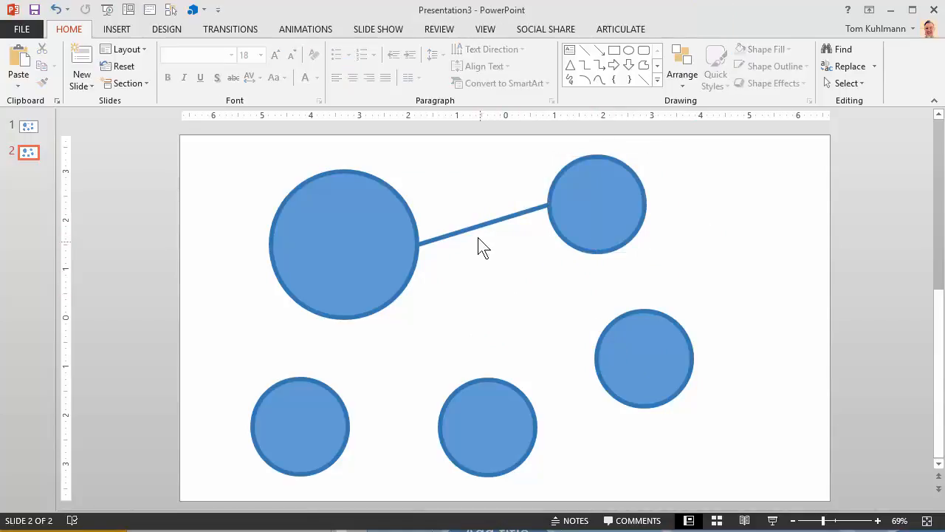
# - Draw connector lines from the big circle to the right and lower small circles
pyautogui.click(485, 229)
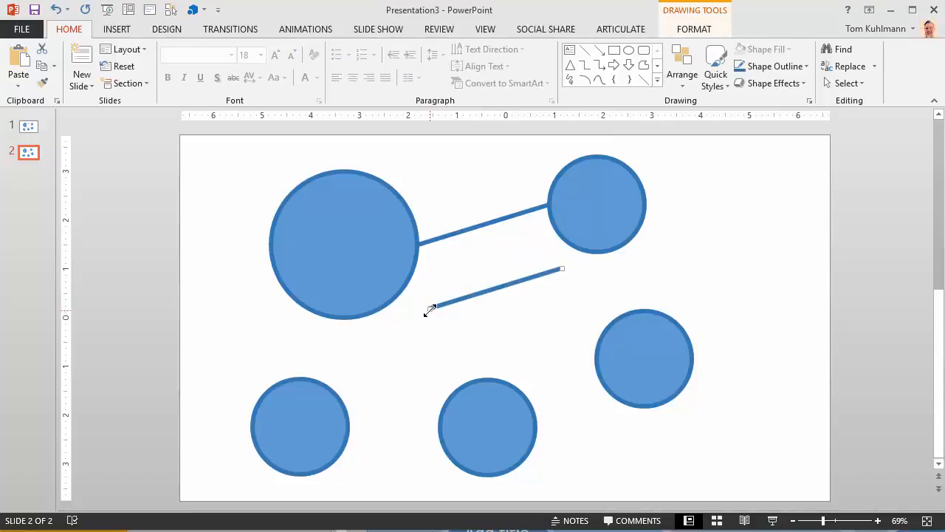
pyautogui.moveTo(432, 310); pyautogui.dragTo(396, 295)
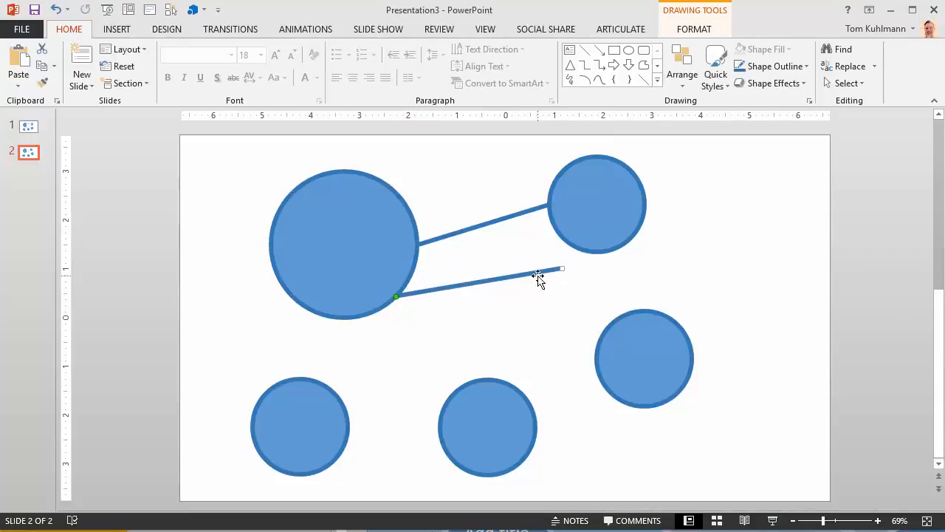
pyautogui.moveTo(561, 269); pyautogui.dragTo(606, 337)
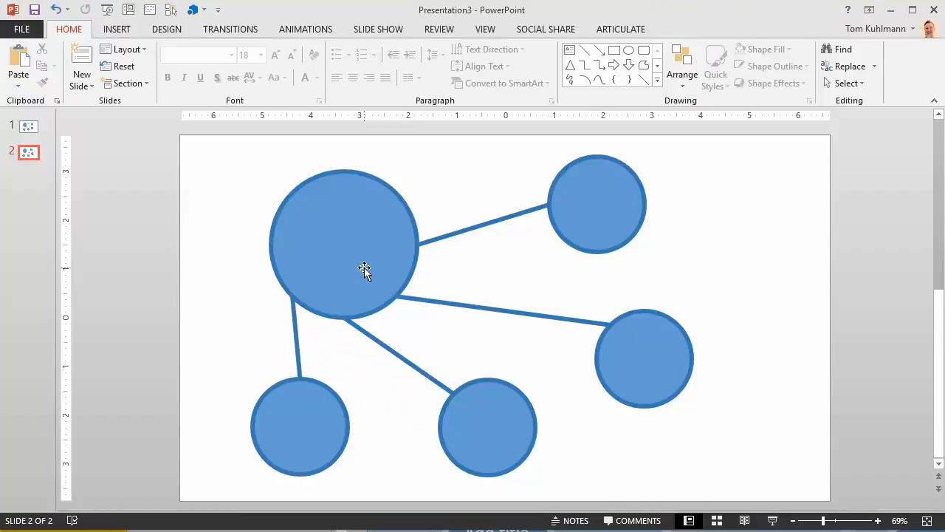
pyautogui.moveTo(490, 227)
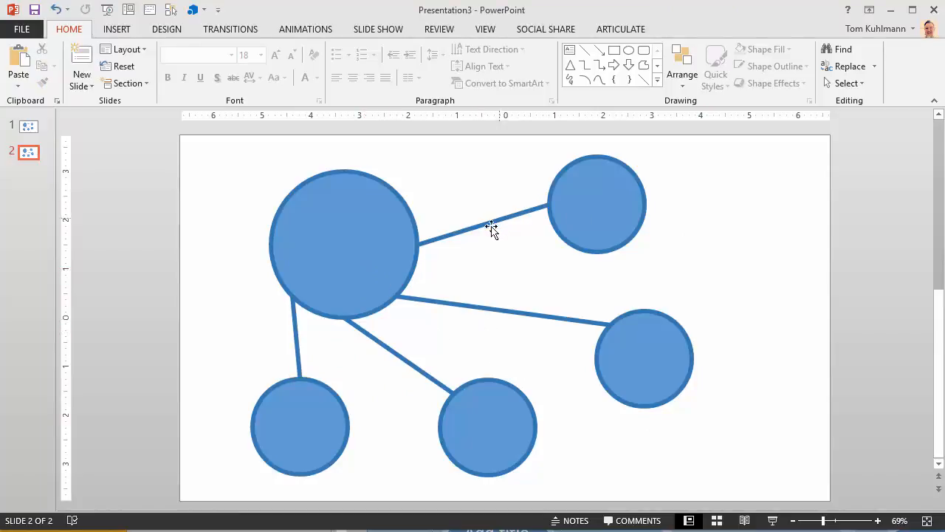
pyautogui.moveTo(584, 343)
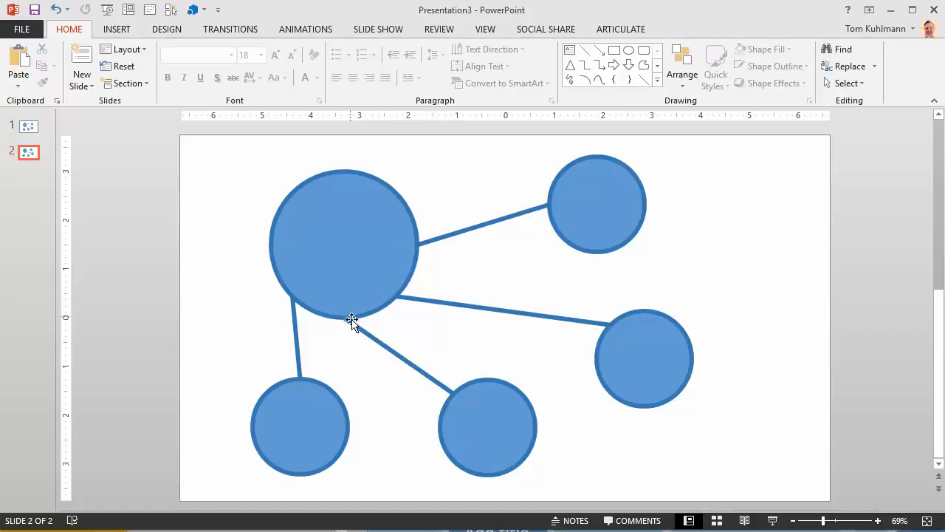
pyautogui.moveTo(331, 369)
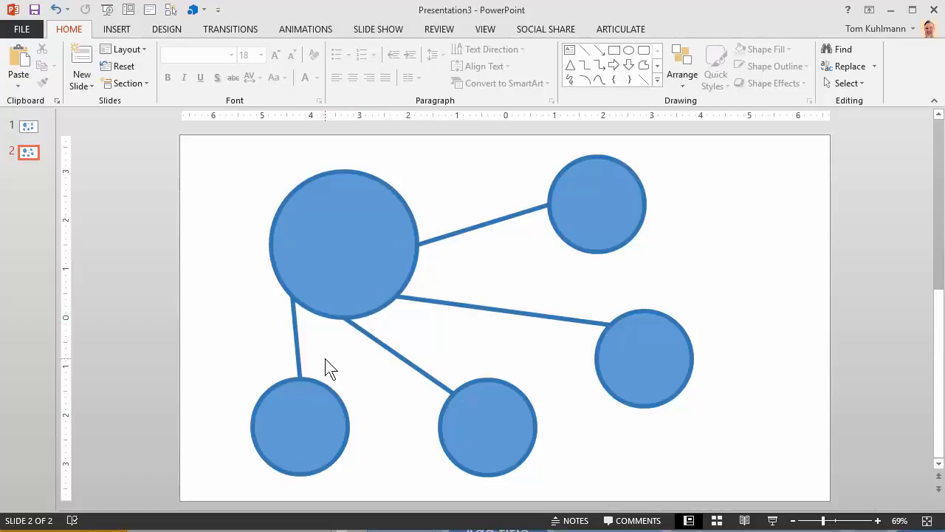
pyautogui.moveTo(446, 396)
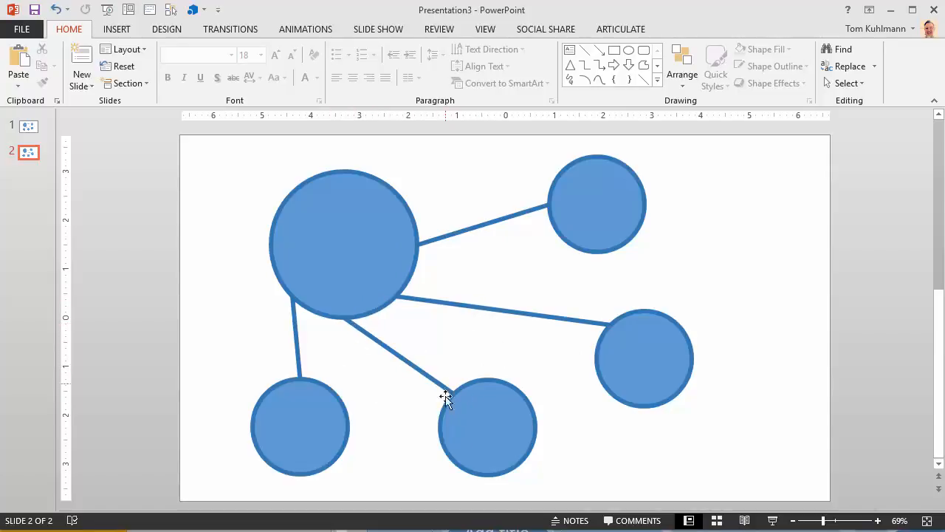
pyautogui.moveTo(555, 230)
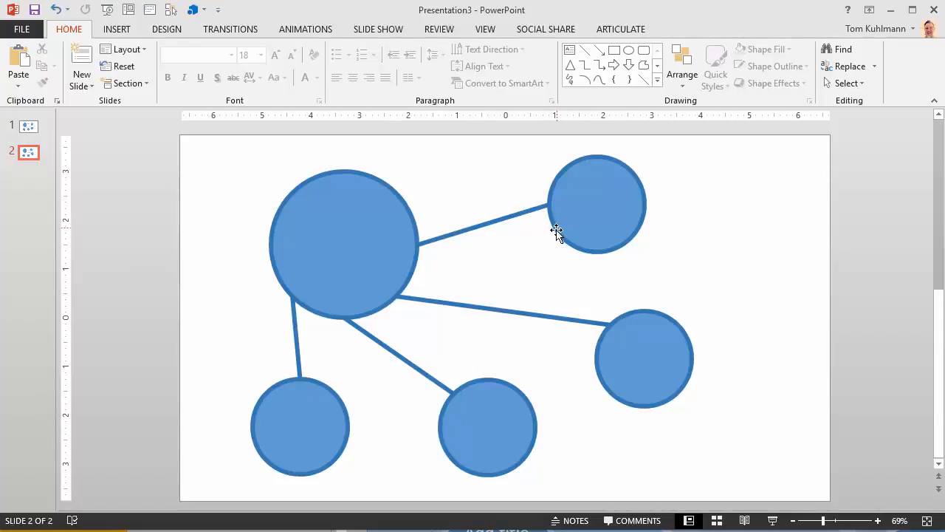
pyautogui.moveTo(450, 390)
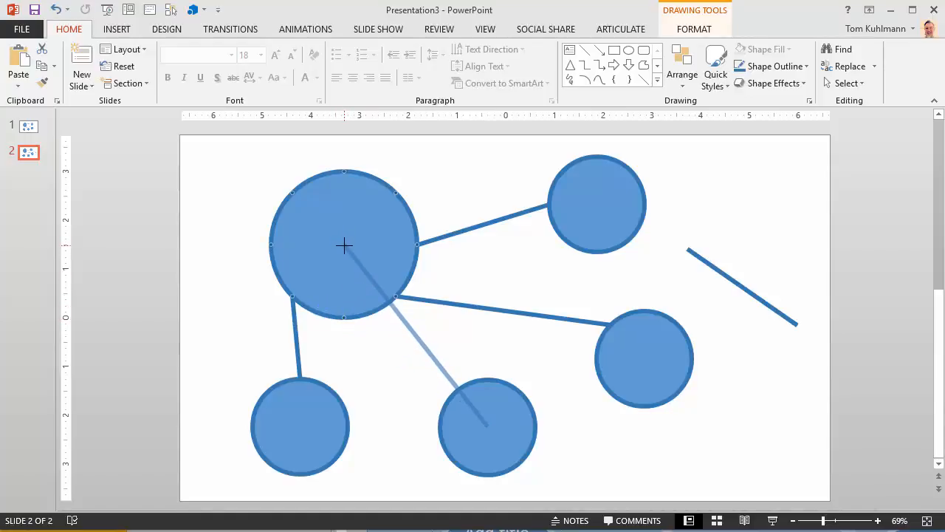
# - Delete the stray loose line and reattach the connector to the bottom-middle circle
pyautogui.click(396, 342)
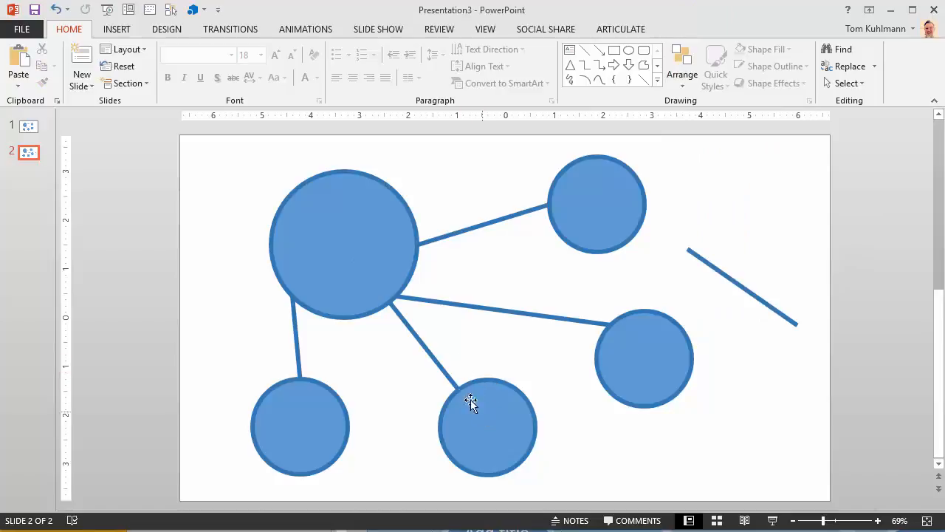
pyautogui.moveTo(514, 260)
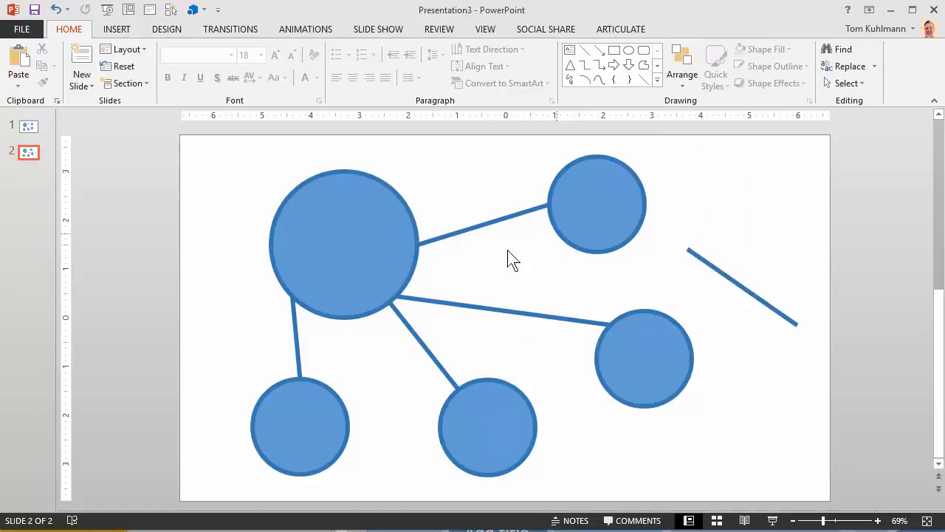
pyautogui.moveTo(508, 493)
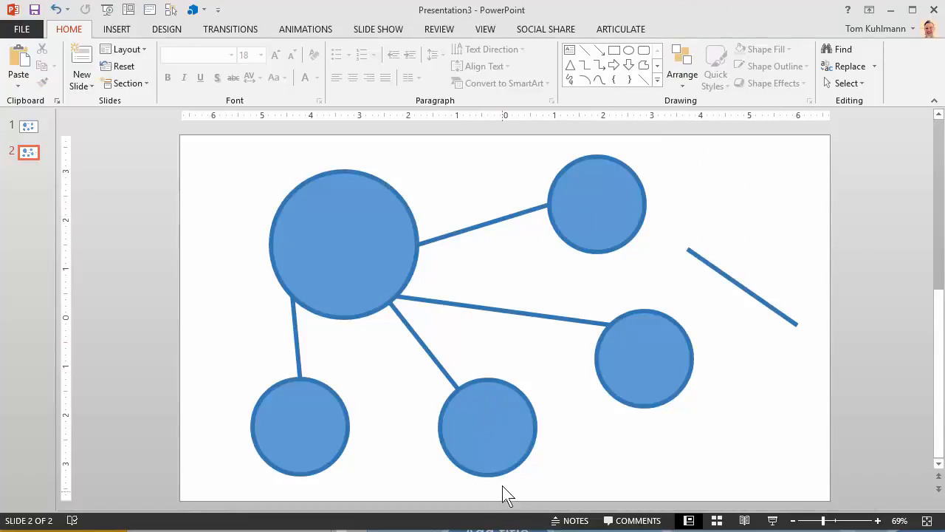
pyautogui.moveTo(501, 345)
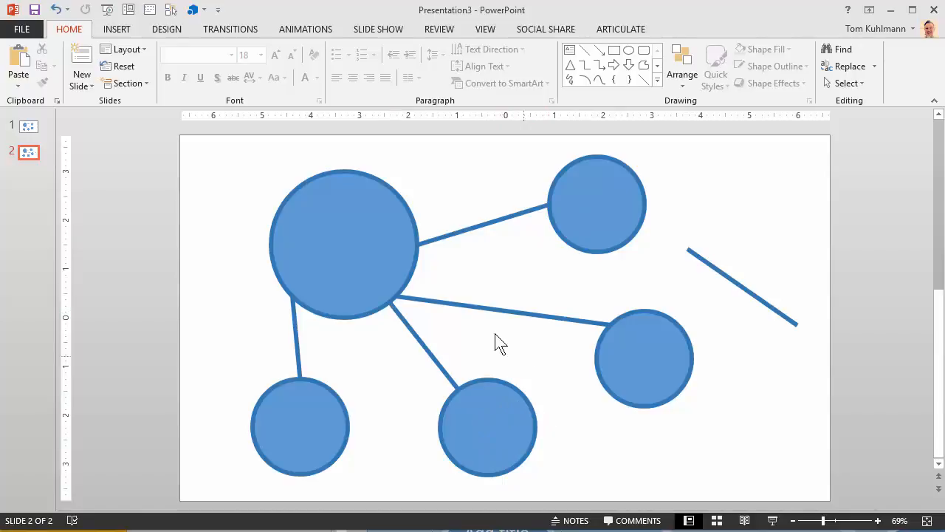
pyautogui.click(741, 288)
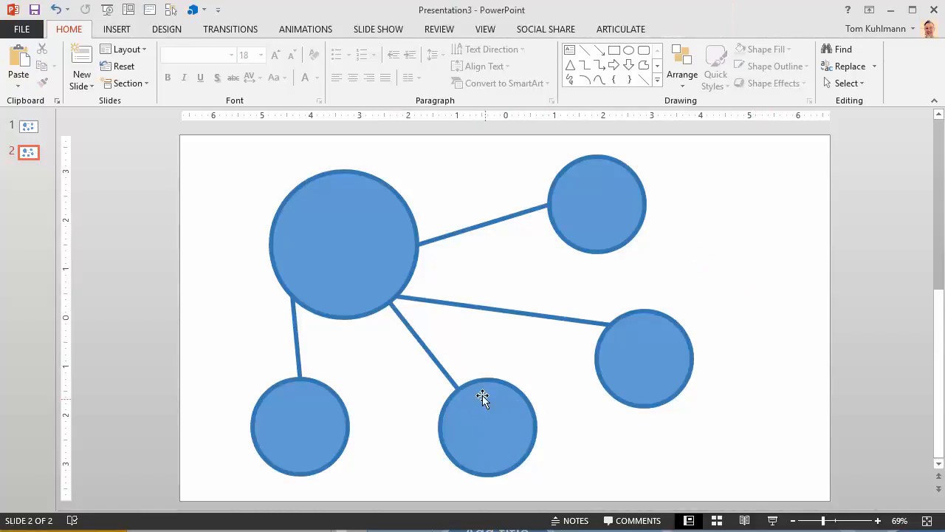
pyautogui.moveTo(486, 425)
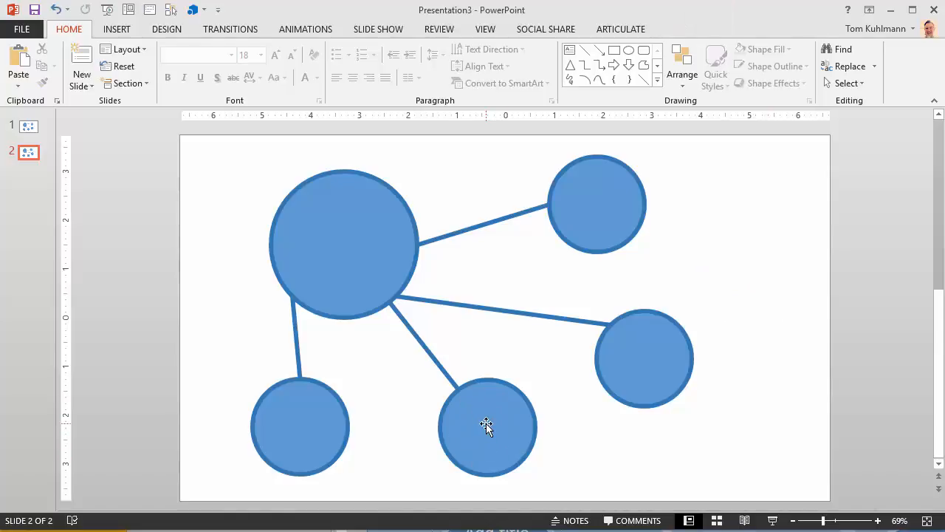
pyautogui.moveTo(437, 367)
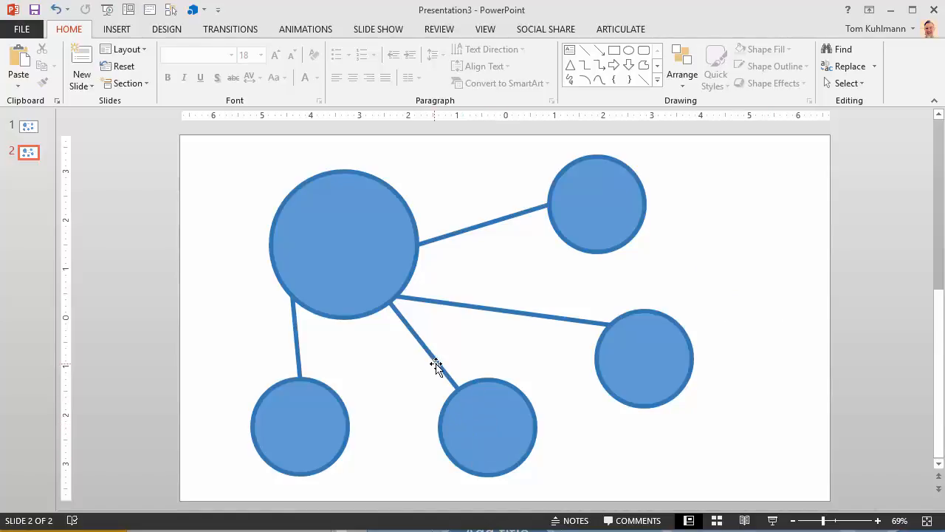
pyautogui.click(413, 347)
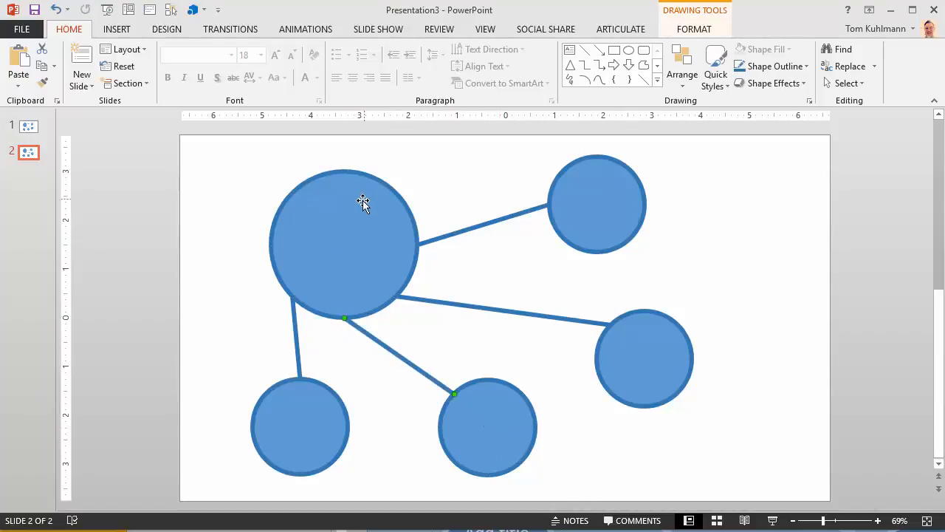
# - Move the big and lower circles to check connectors follow, then type 'dfgdsgdsfg' as placeholder text
pyautogui.click(343, 243)
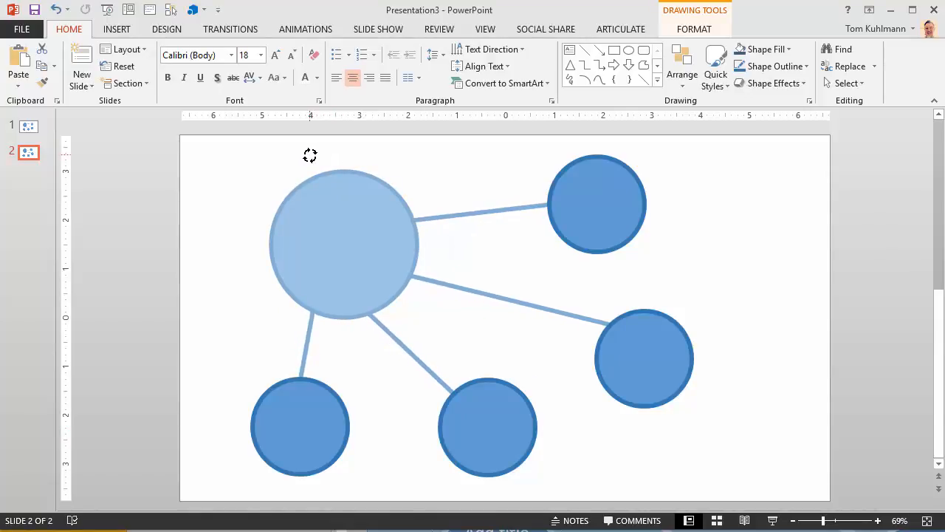
pyautogui.click(300, 427)
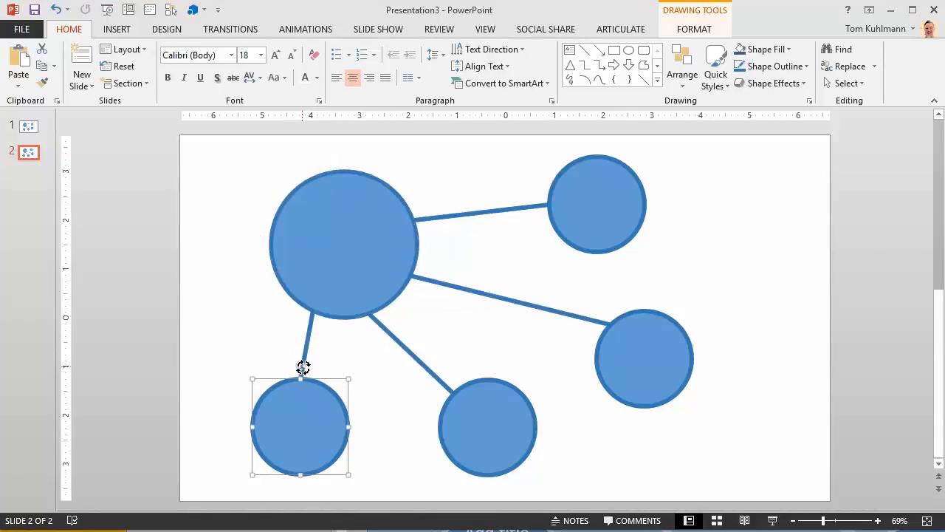
pyautogui.click(487, 427)
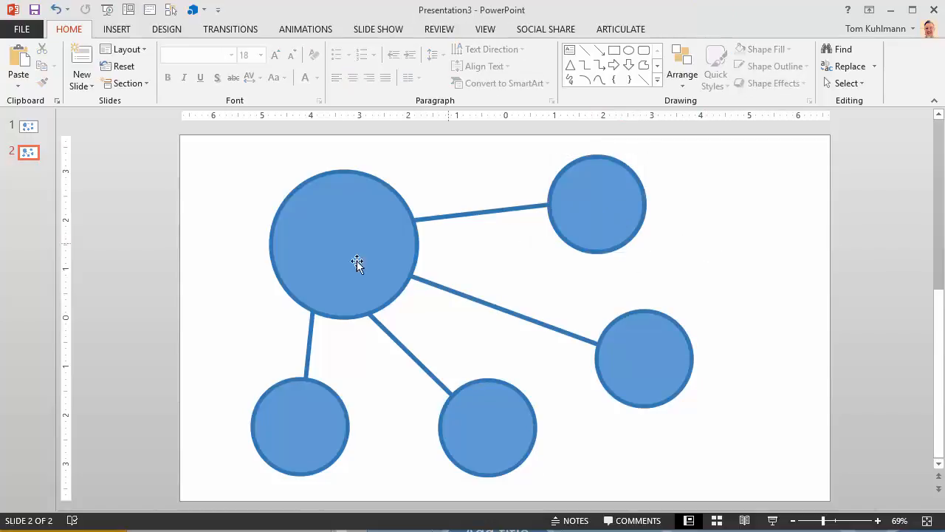
pyautogui.write('dfgdsgdsfg')
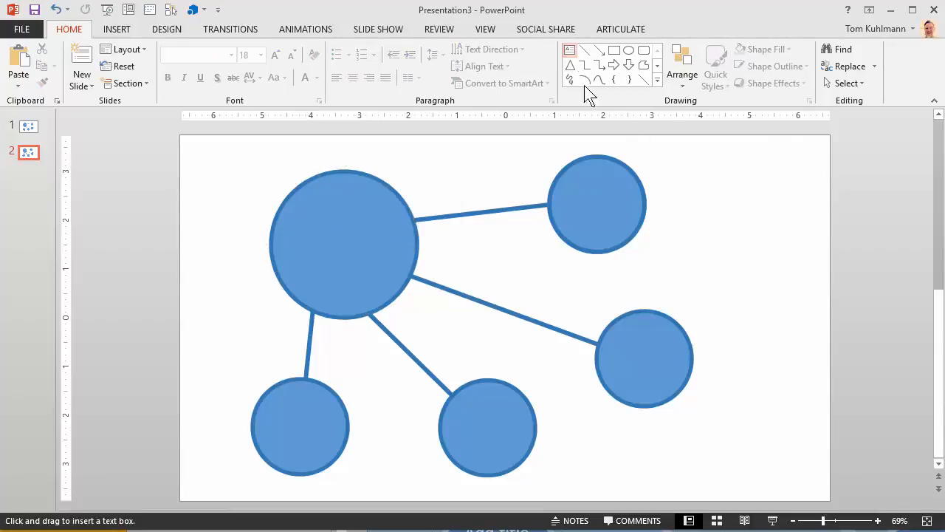
# - Add a text box beside the right circle, place it over the big circle, then move it to the top-left corner
pyautogui.moveTo(672, 210); pyautogui.dragTo(751, 245)
pyautogui.write('Dsafsakdf sakdf')
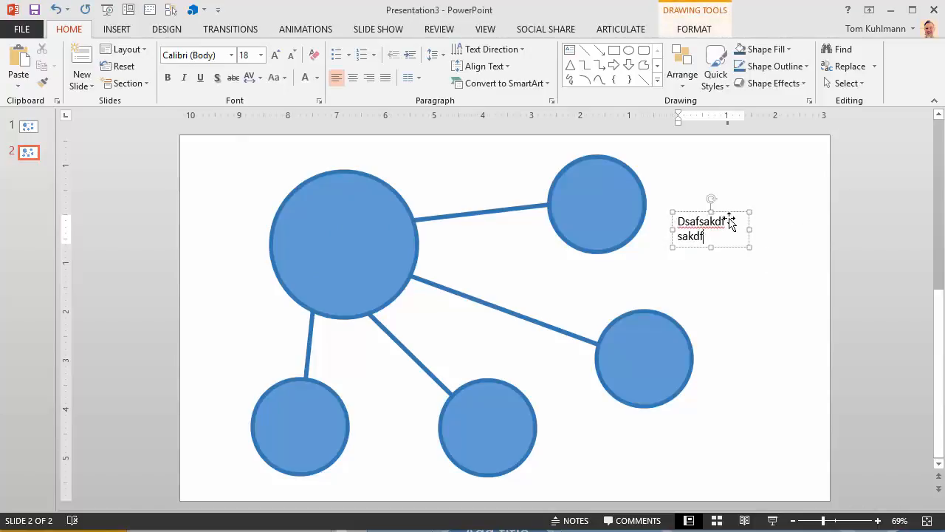
pyautogui.moveTo(711, 229); pyautogui.dragTo(328, 237)
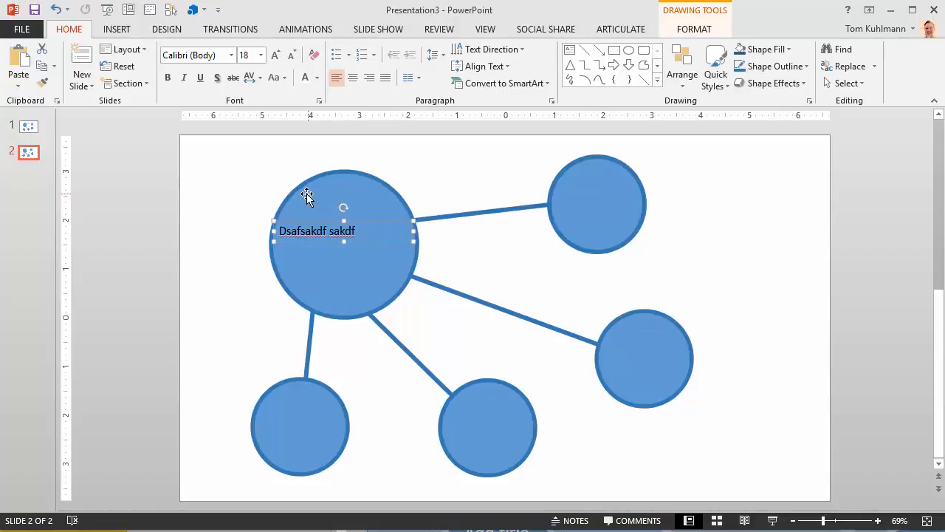
pyautogui.moveTo(393, 223)
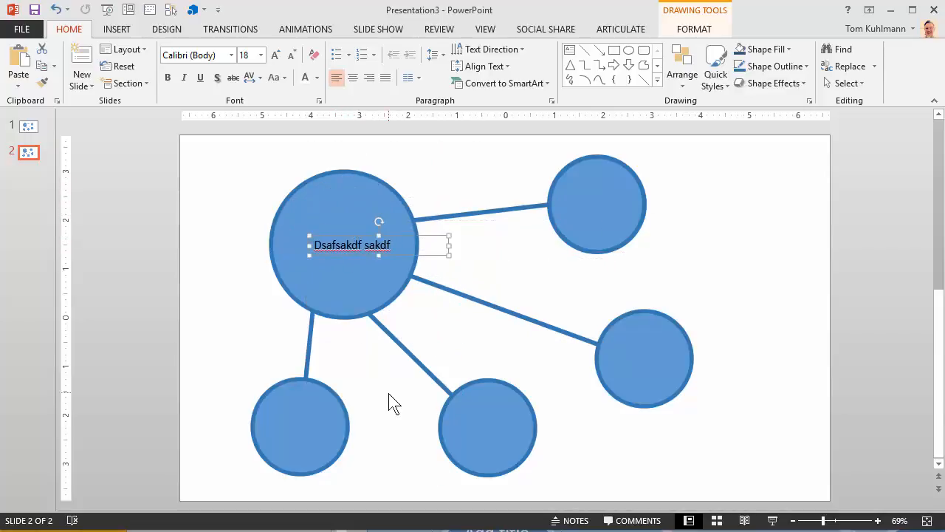
pyautogui.moveTo(399, 244)
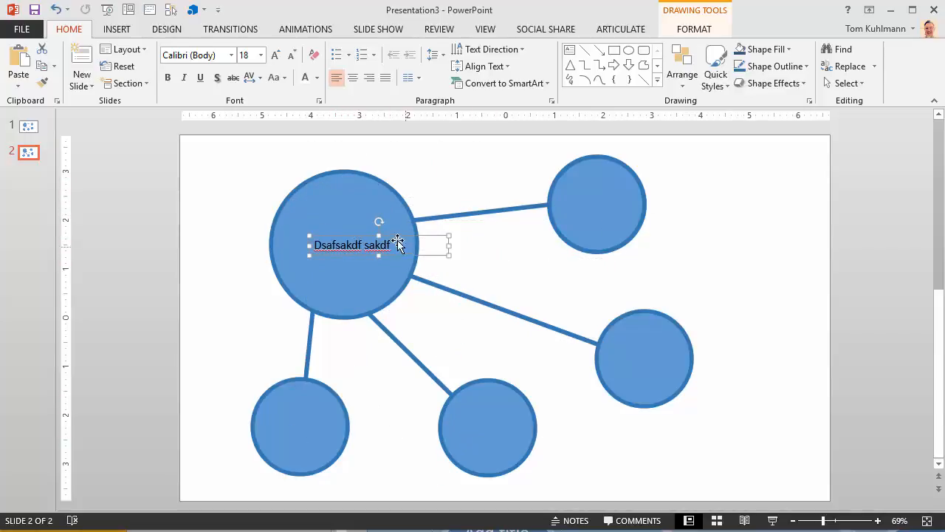
pyautogui.moveTo(395, 245); pyautogui.dragTo(301, 155)
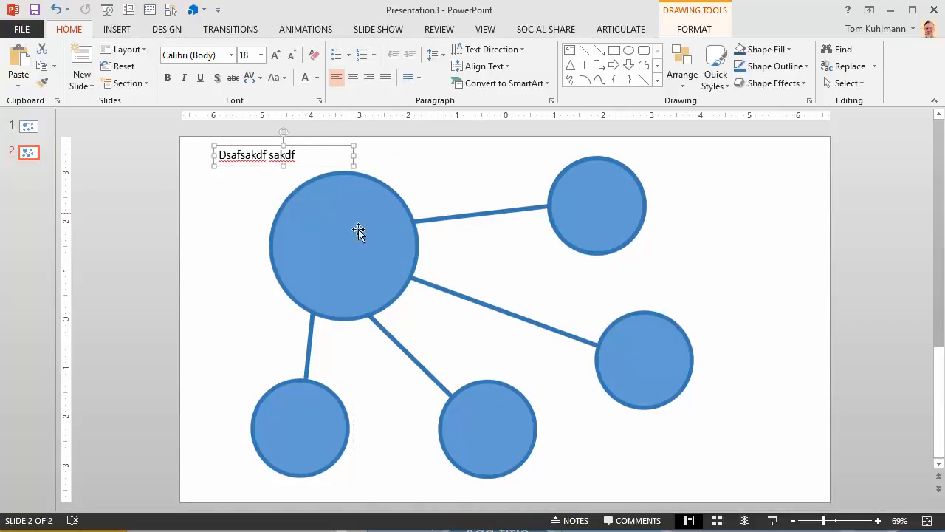
# - Switch the big circle to Edit Points and add a point on its lower edge
pyautogui.rightClick(358, 233)
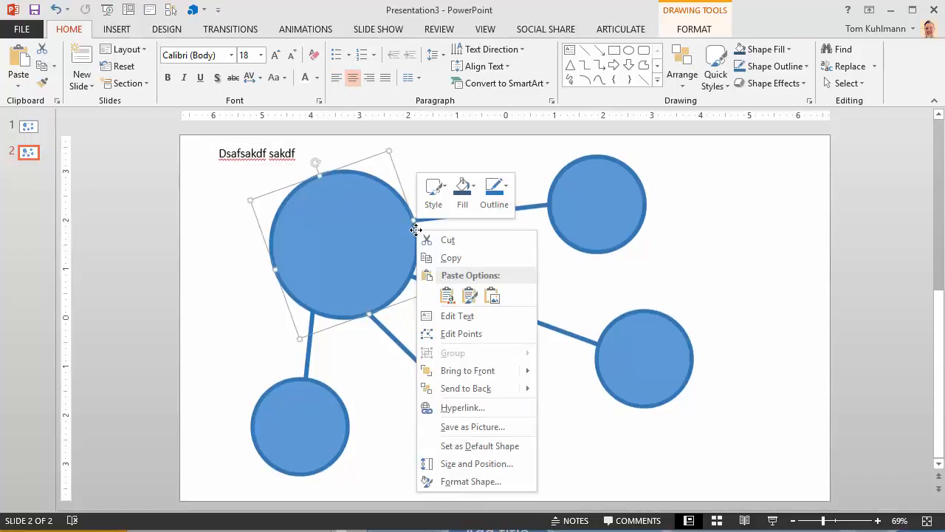
pyautogui.moveTo(461, 334)
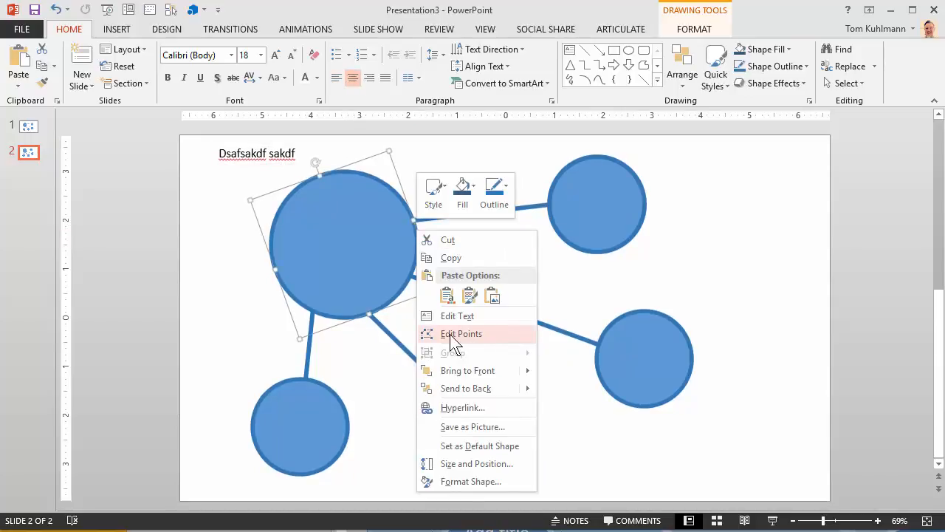
pyautogui.click(461, 334)
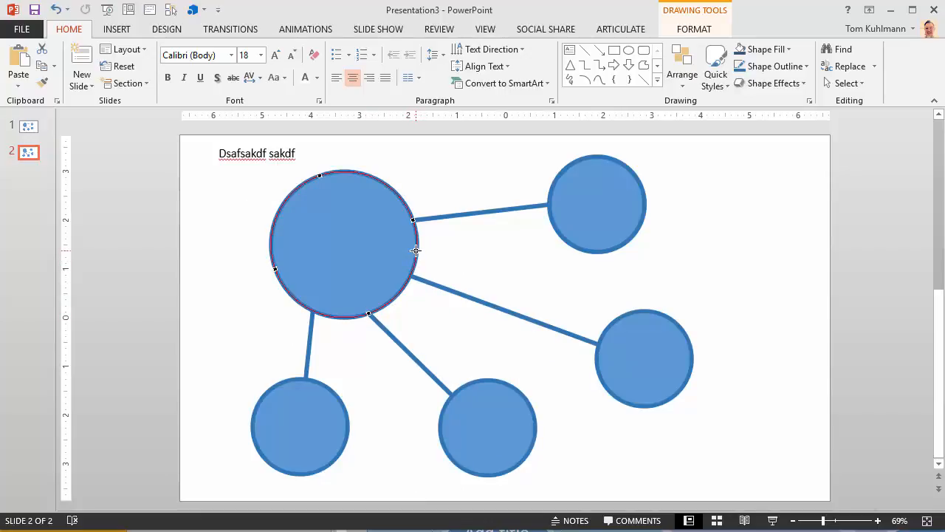
pyautogui.rightClick(417, 251)
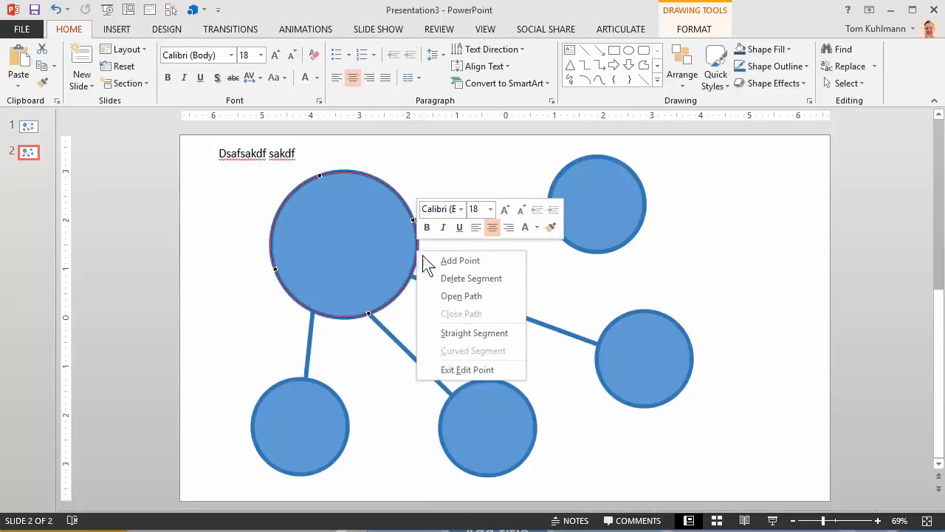
pyautogui.moveTo(461, 260)
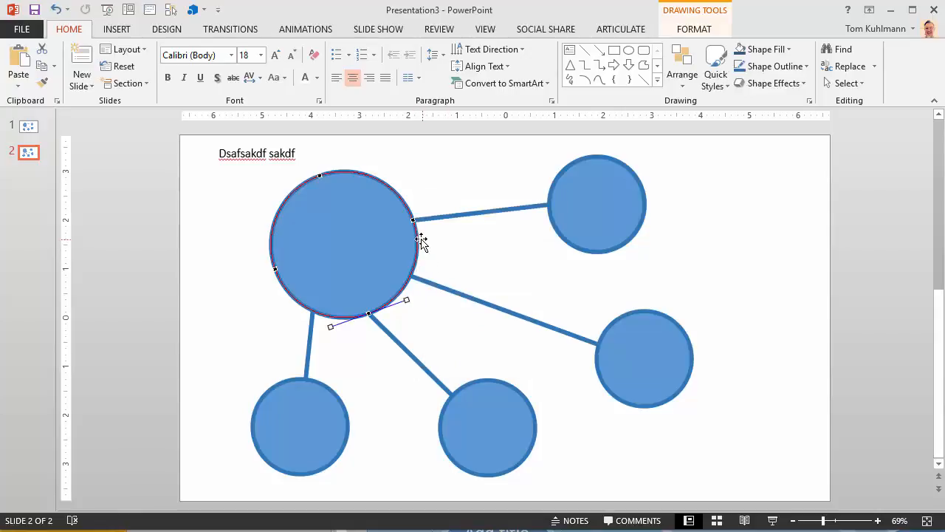
pyautogui.rightClick(347, 244)
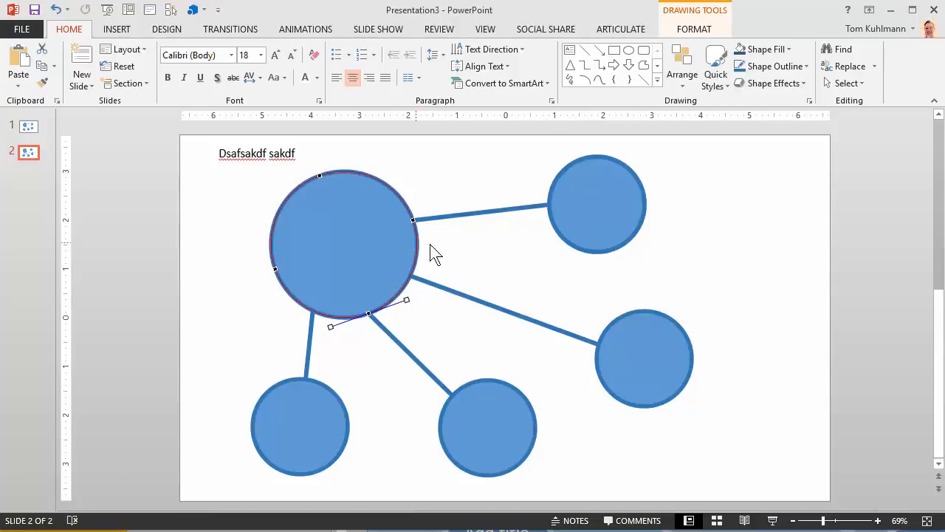
pyautogui.moveTo(570, 65)
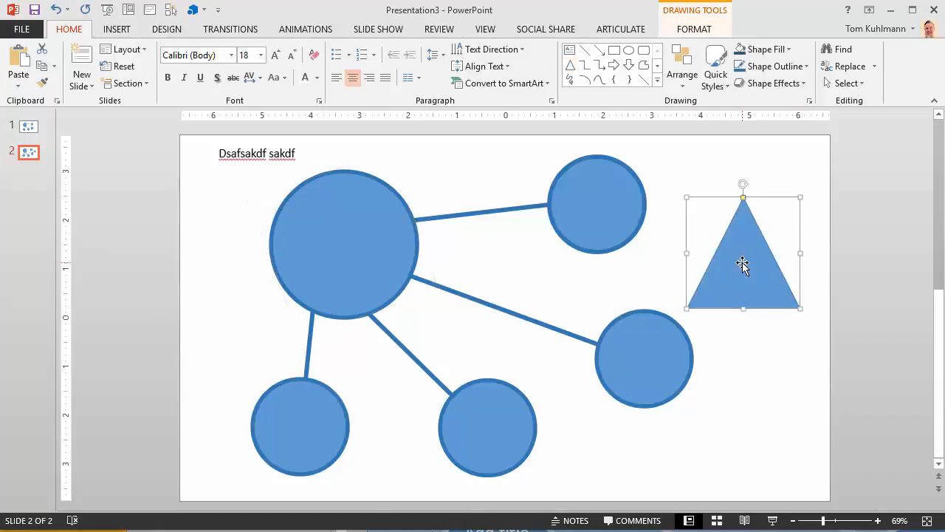
# - Switch the new triangle to Edit Points and start detaching a connector from its circle
pyautogui.rightClick(743, 263)
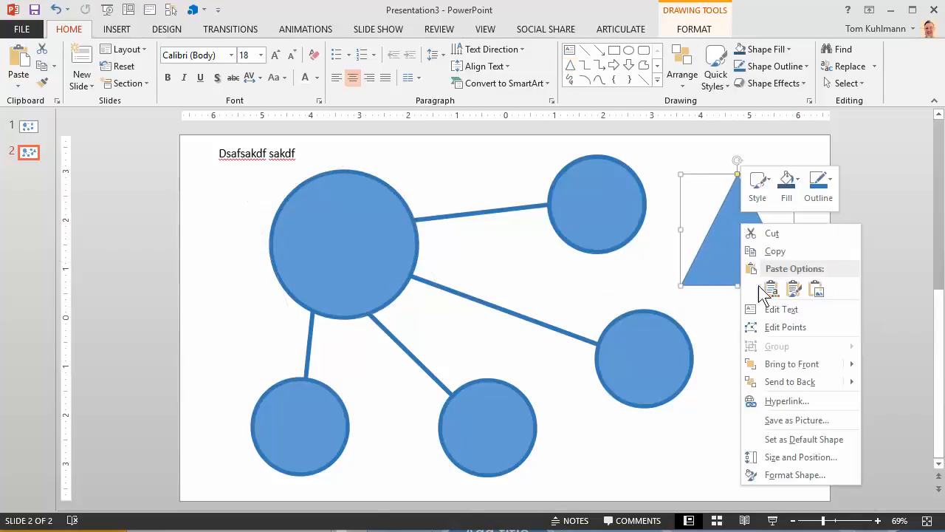
pyautogui.click(687, 299)
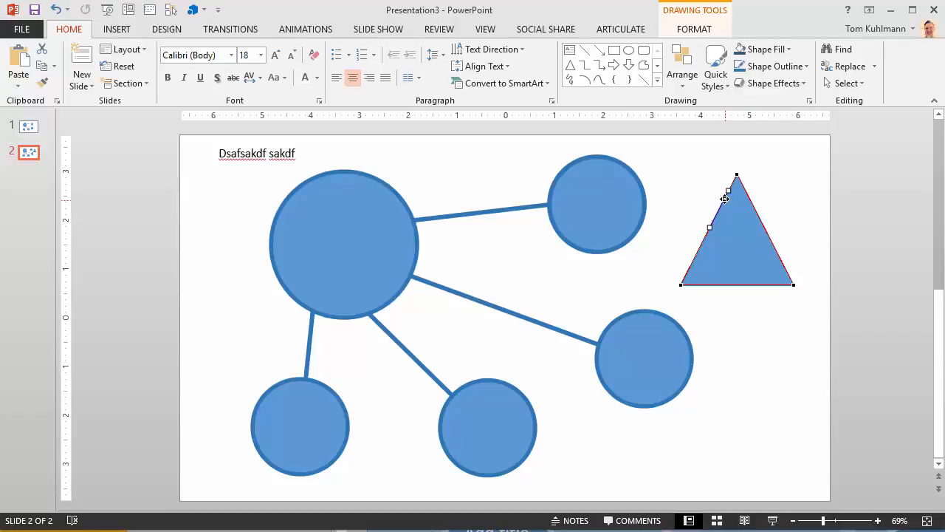
pyautogui.click(545, 317)
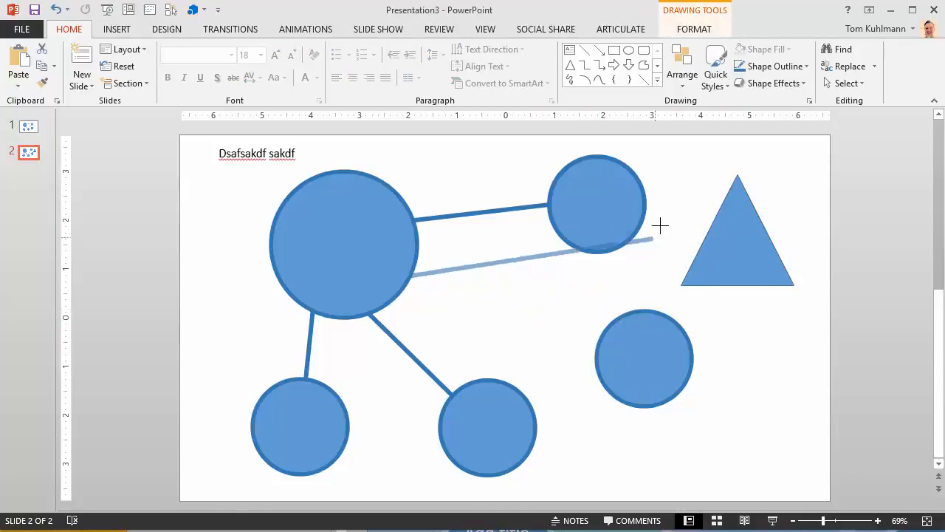
# - Move the line's loose endpoint onto the triangle's upper edge and finish editing points
pyautogui.moveTo(653, 240); pyautogui.dragTo(736, 195)
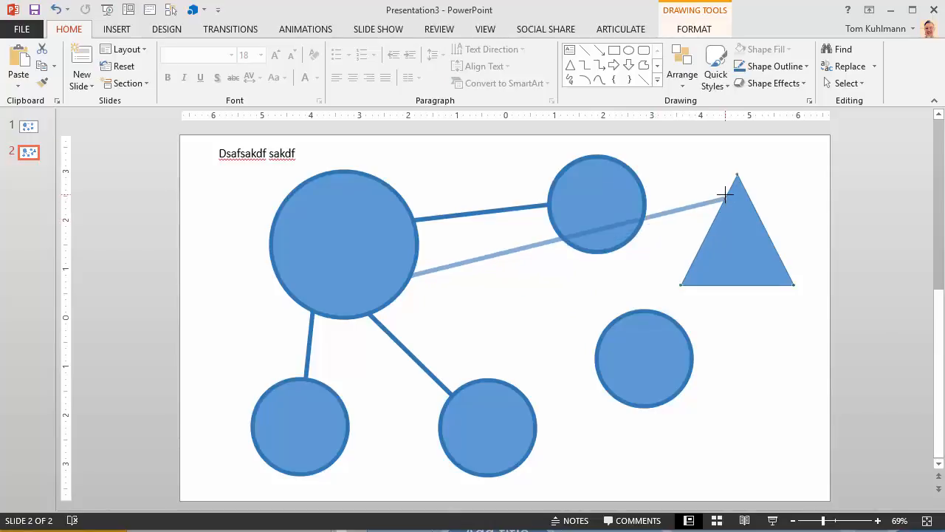
pyautogui.moveTo(724, 195); pyautogui.dragTo(706, 239)
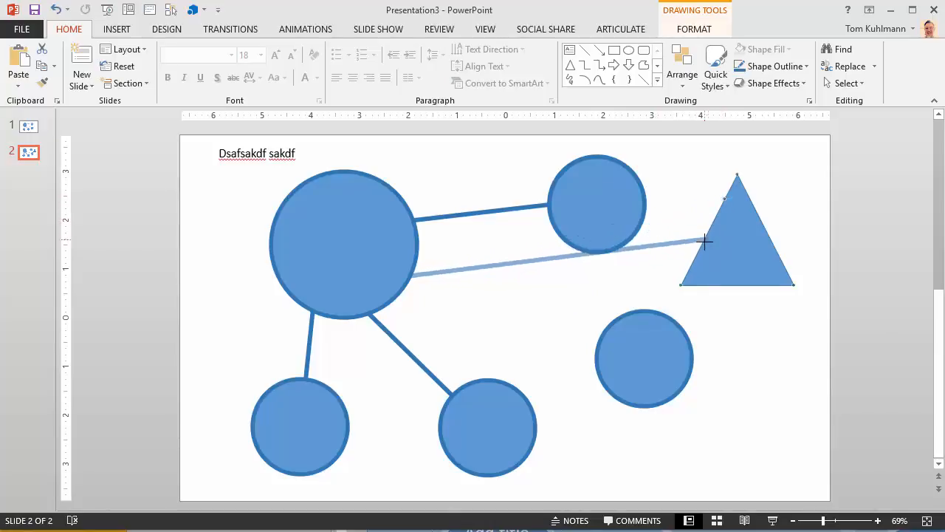
pyautogui.moveTo(703, 242); pyautogui.dragTo(721, 214)
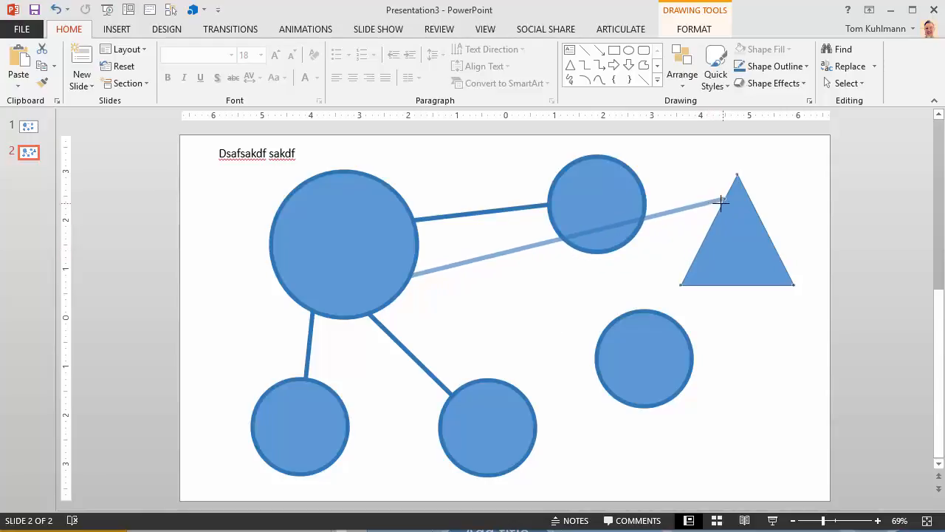
pyautogui.rightClick(721, 201)
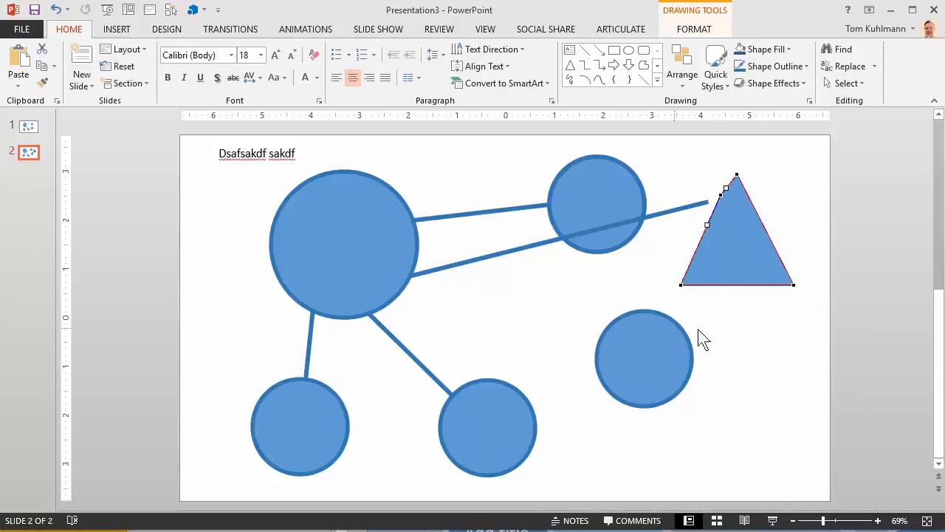
pyautogui.click(440, 244)
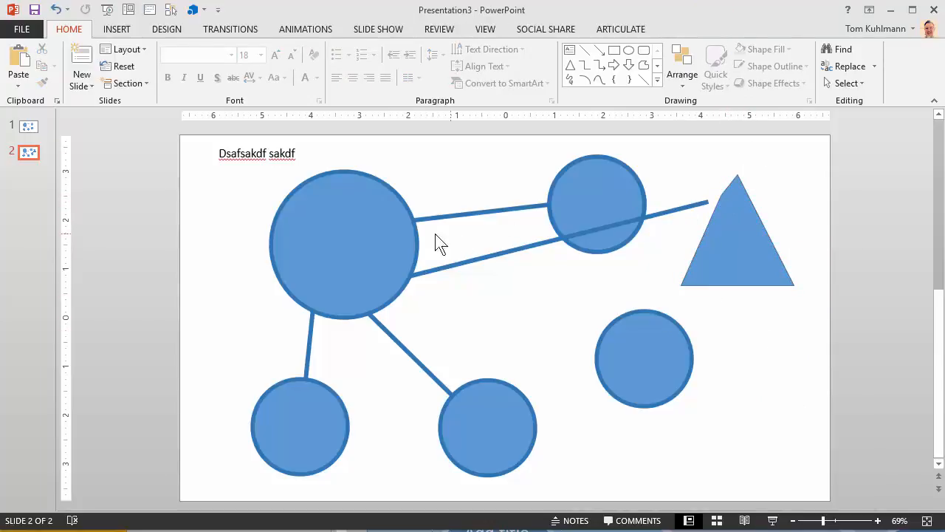
# - Select the big circle so the text box can be placed back over it
pyautogui.click(342, 244)
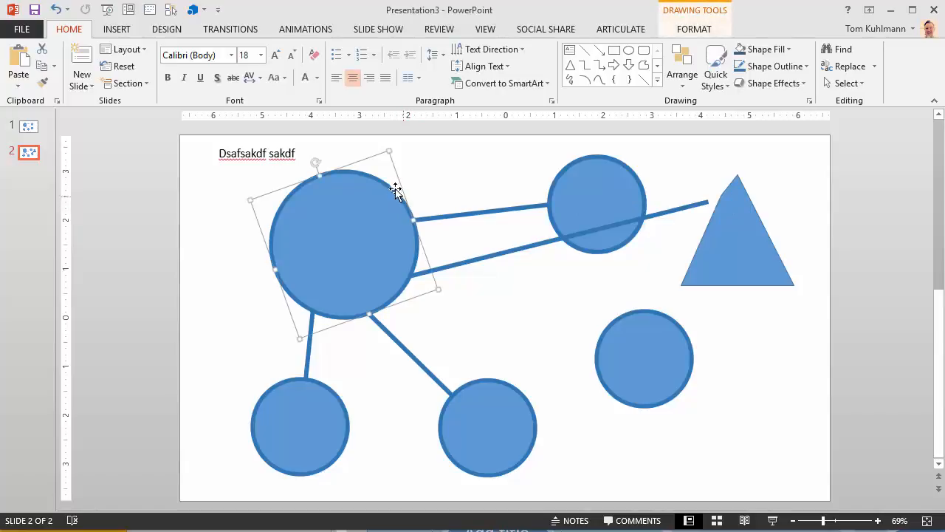
pyautogui.moveTo(358, 169)
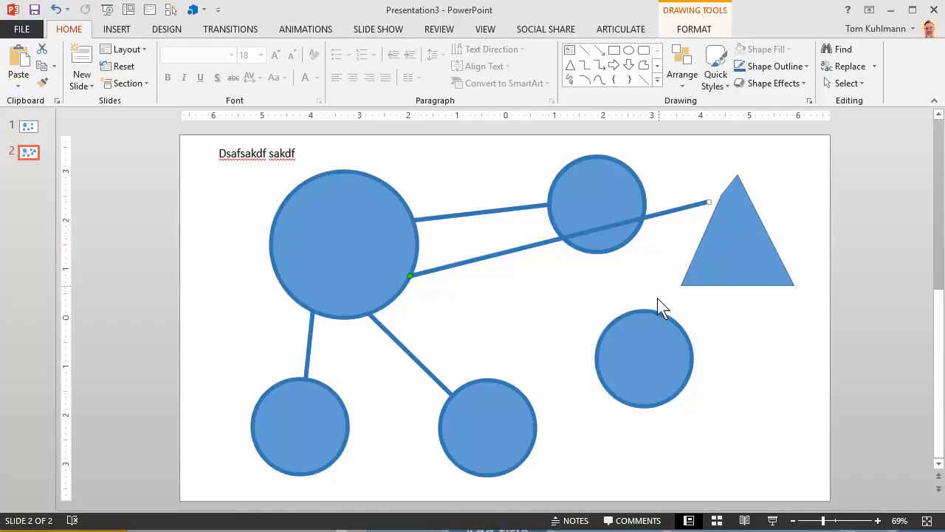
pyautogui.moveTo(471, 219)
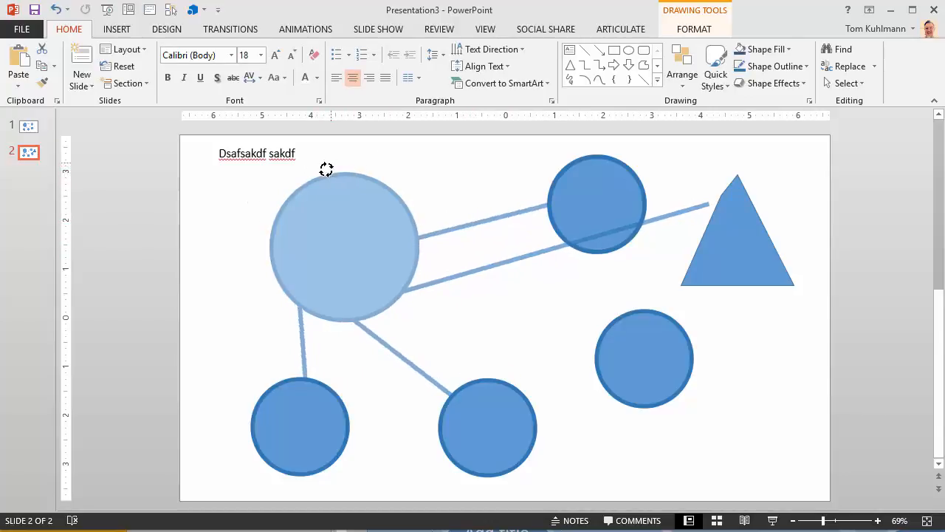
pyautogui.click(343, 244)
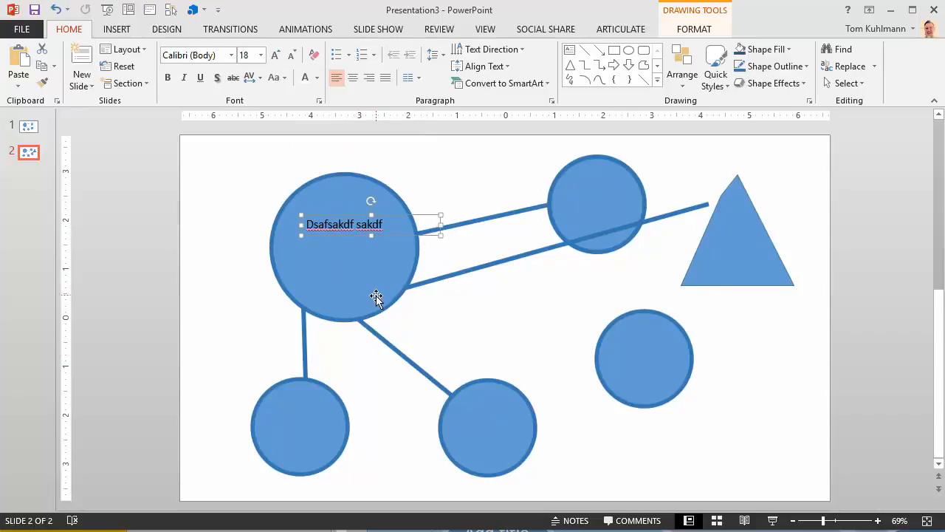
pyautogui.moveTo(378, 306)
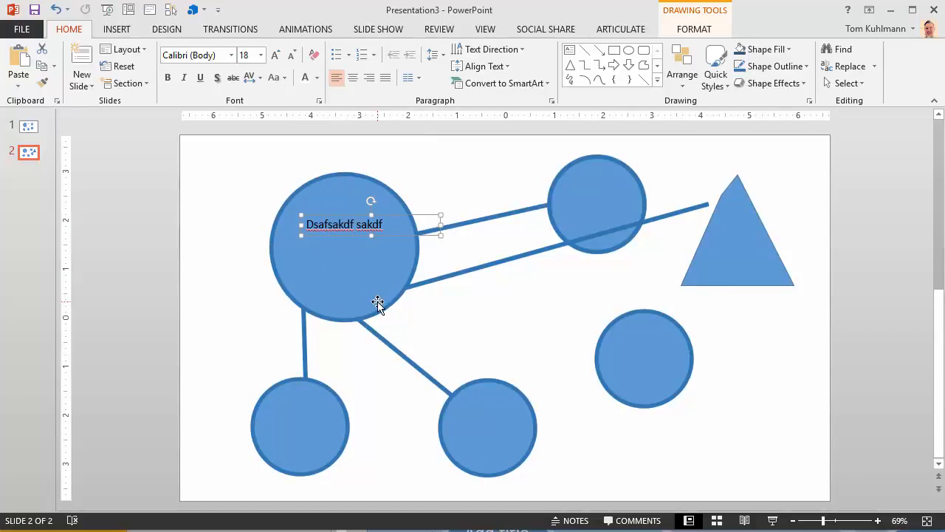